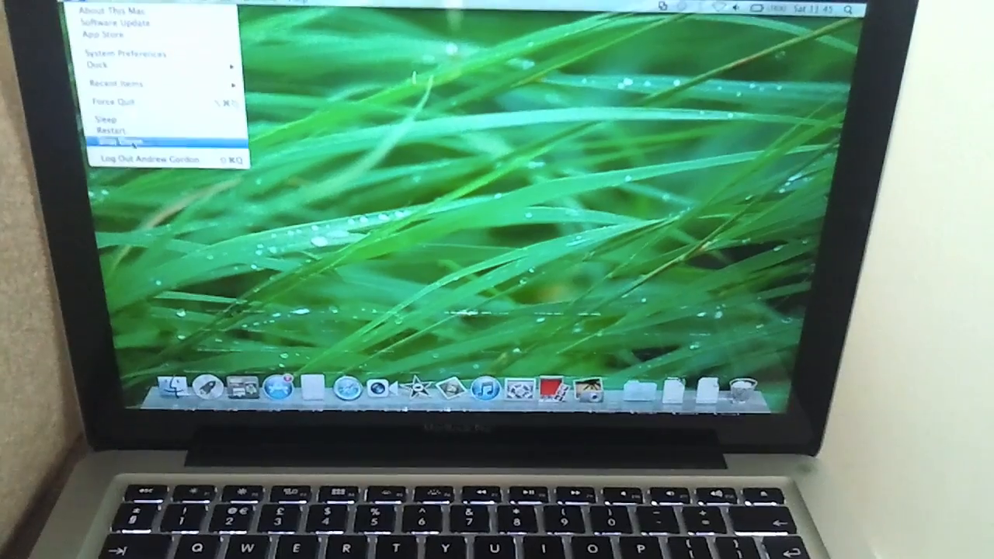
Back out of logging out, then shut down the Mac from the Apple menu.
click(155, 155)
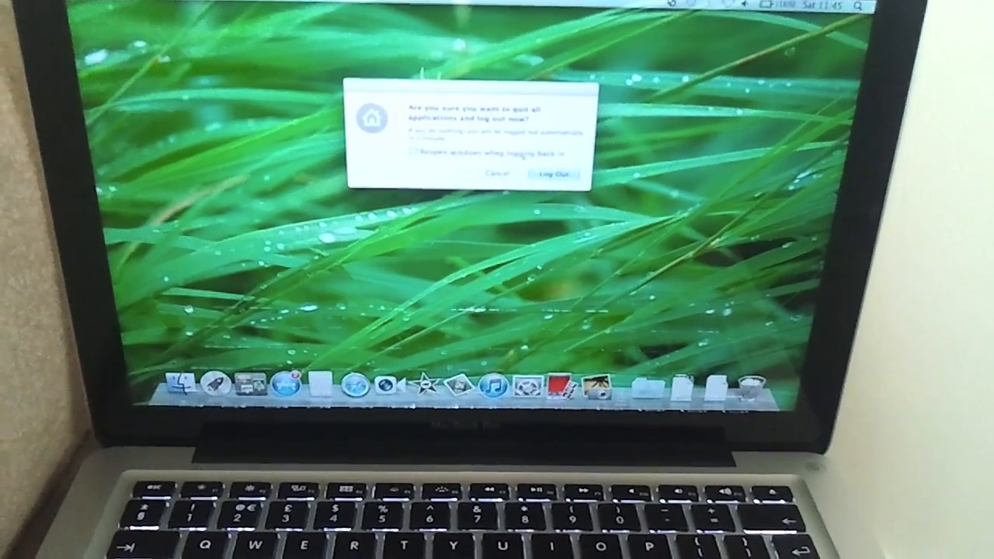
click(557, 172)
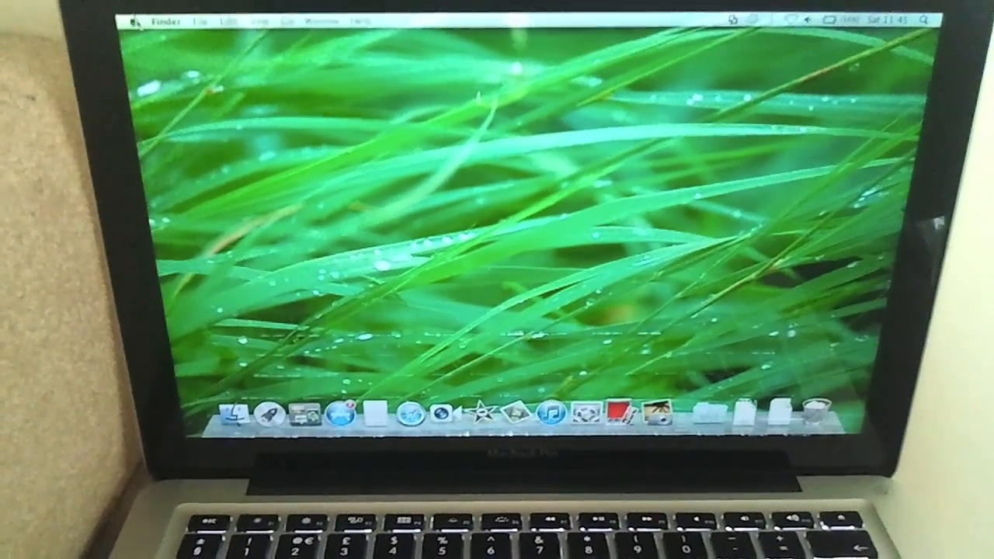
click(133, 18)
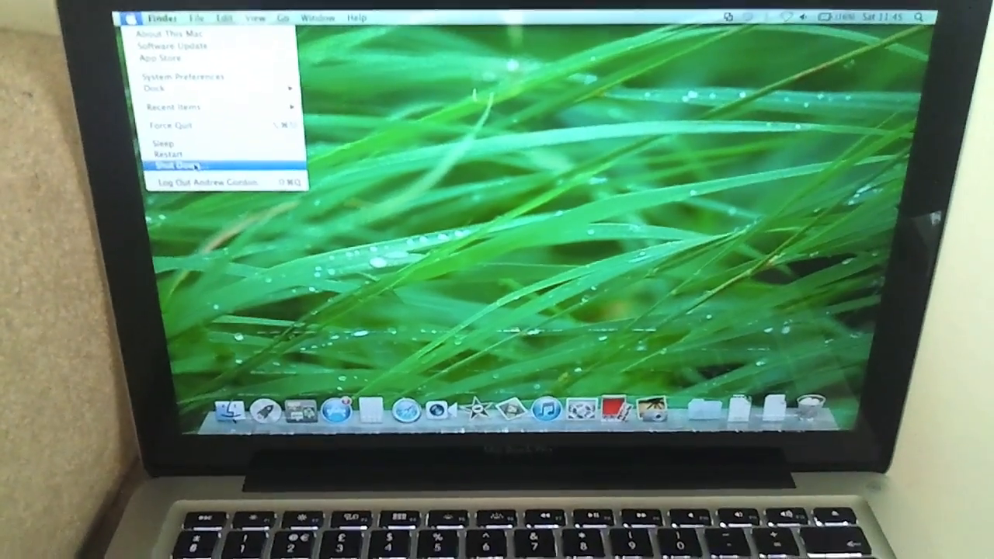
click(165, 164)
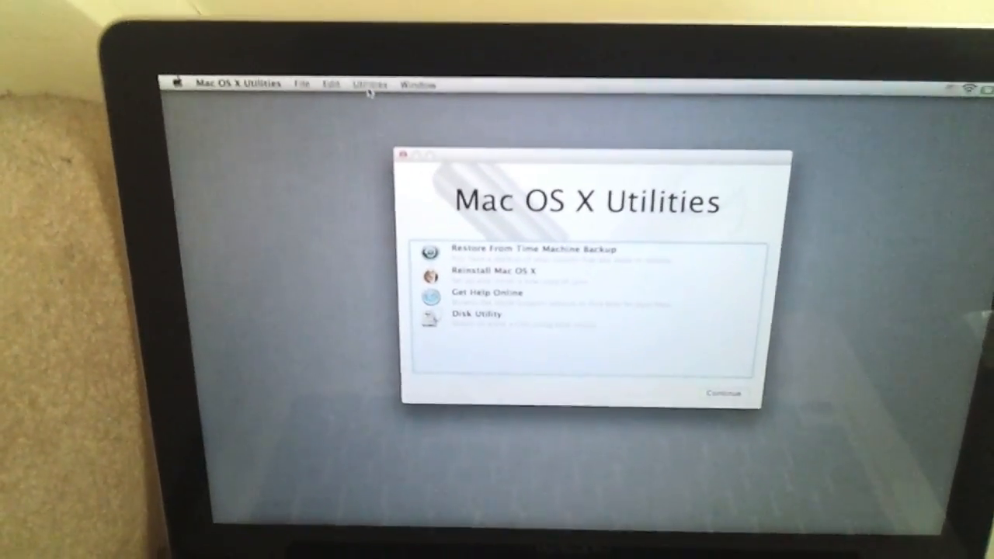
Launch Terminal from the recovery Utilities menu.
click(371, 79)
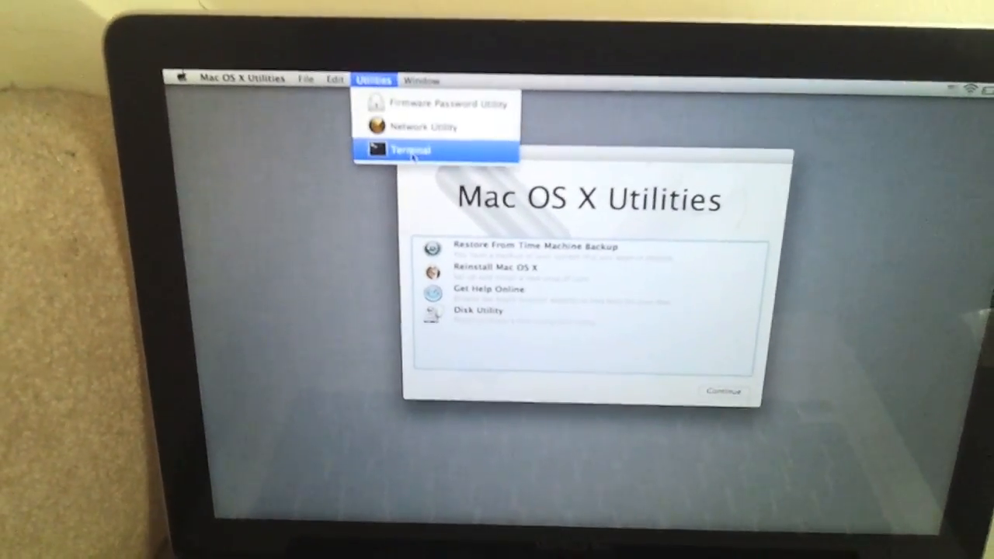
click(410, 149)
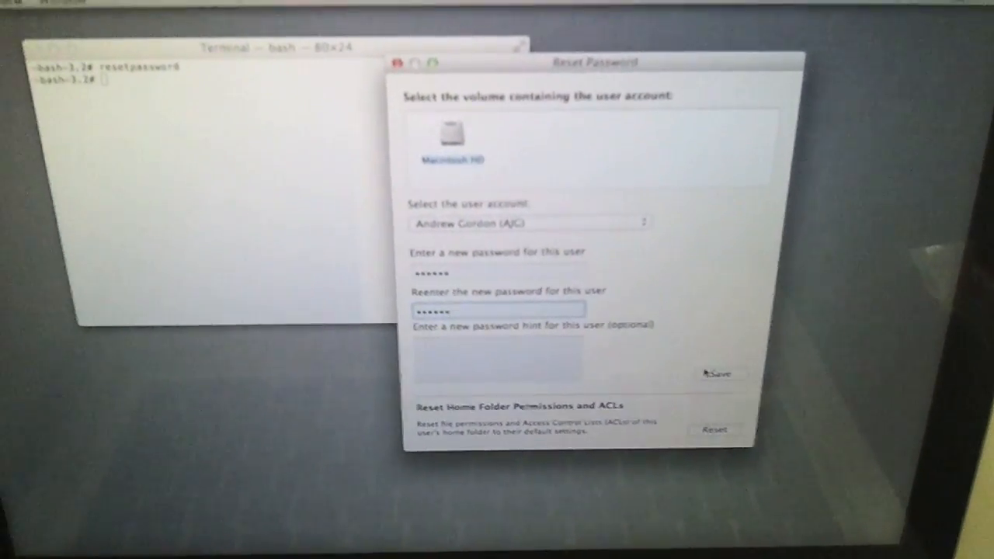
Save the new login password and acknowledge the Login Password Reset alert.
click(721, 374)
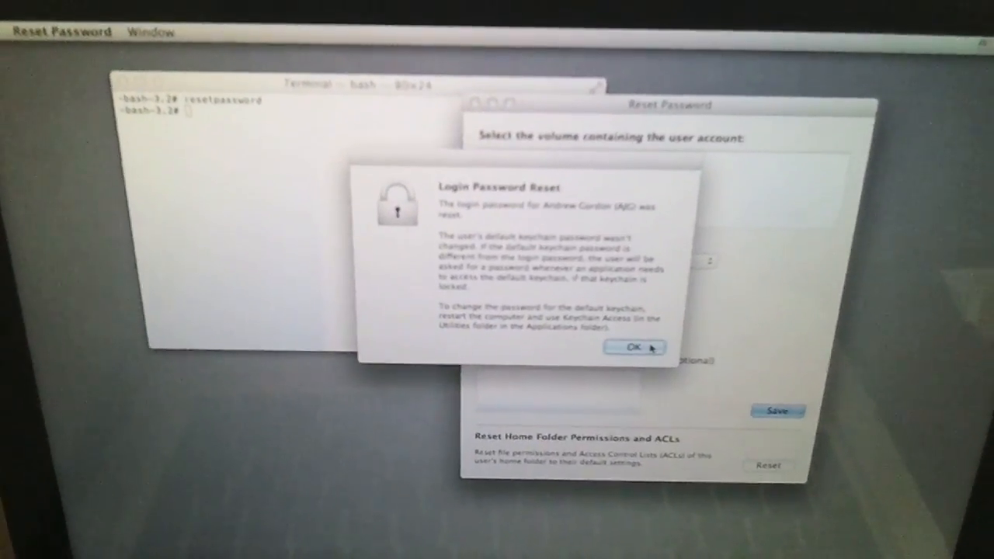
click(632, 347)
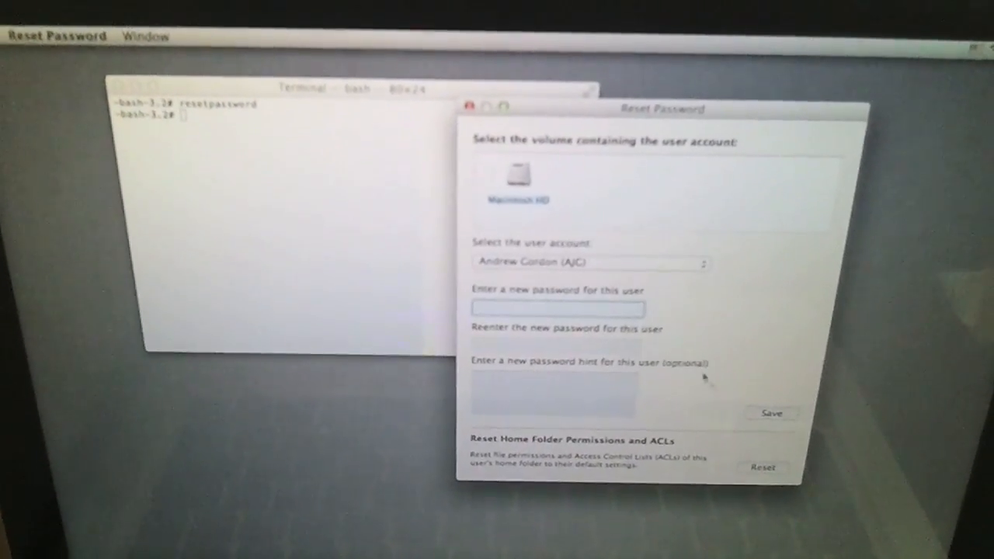